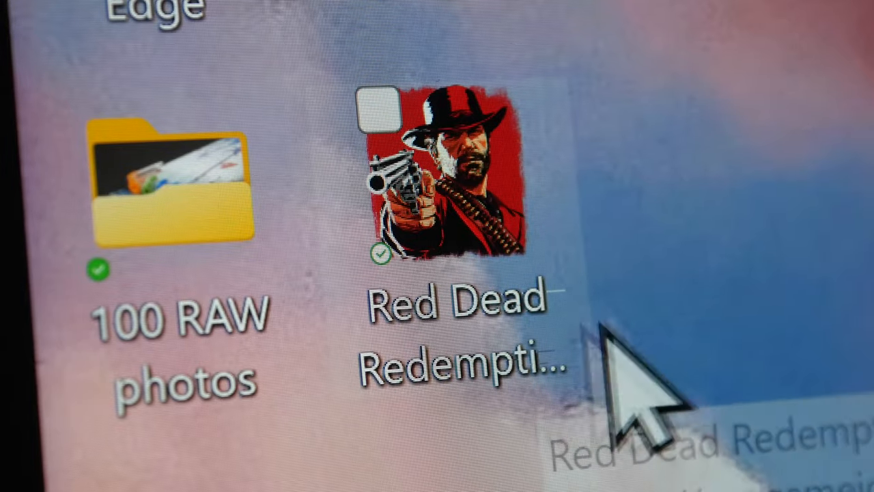
{"action": "mouse_move", "coordinate": [717, 321]}
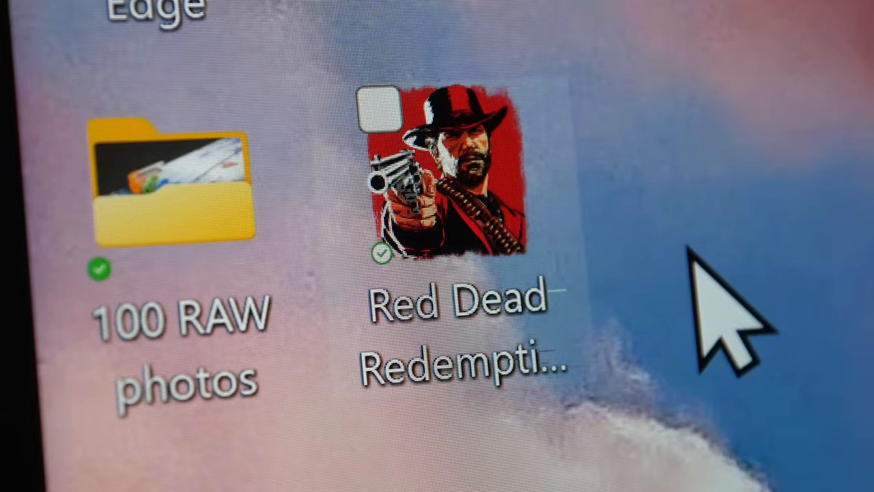